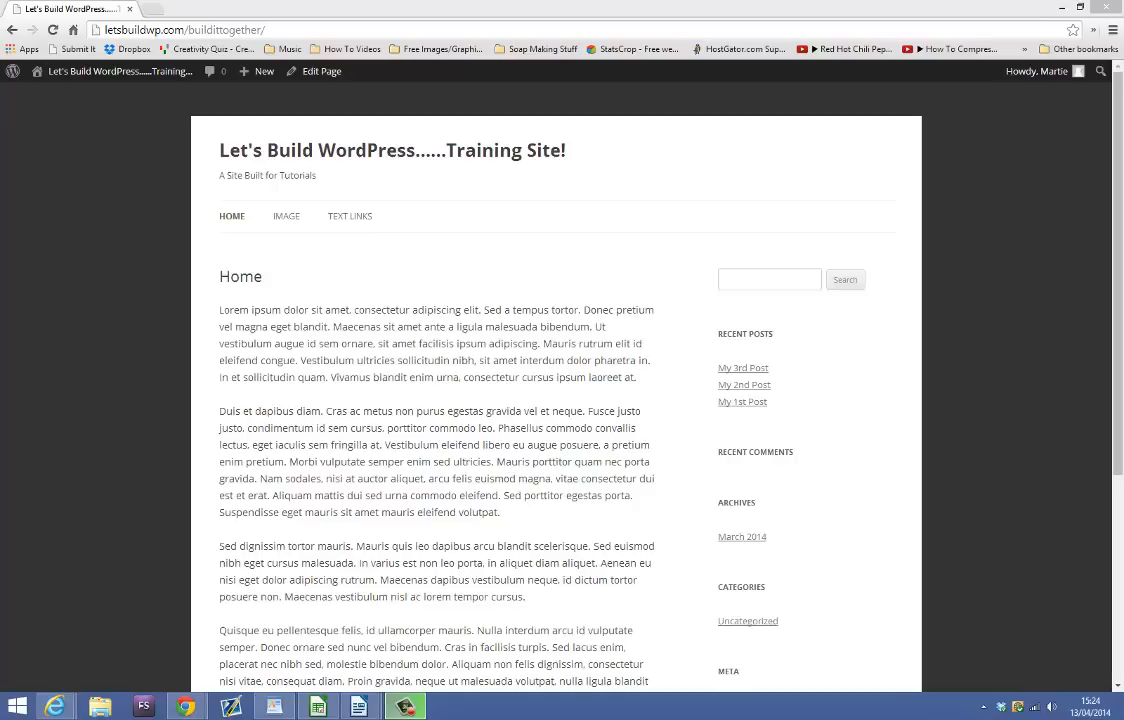
mouse_move(130, 78)
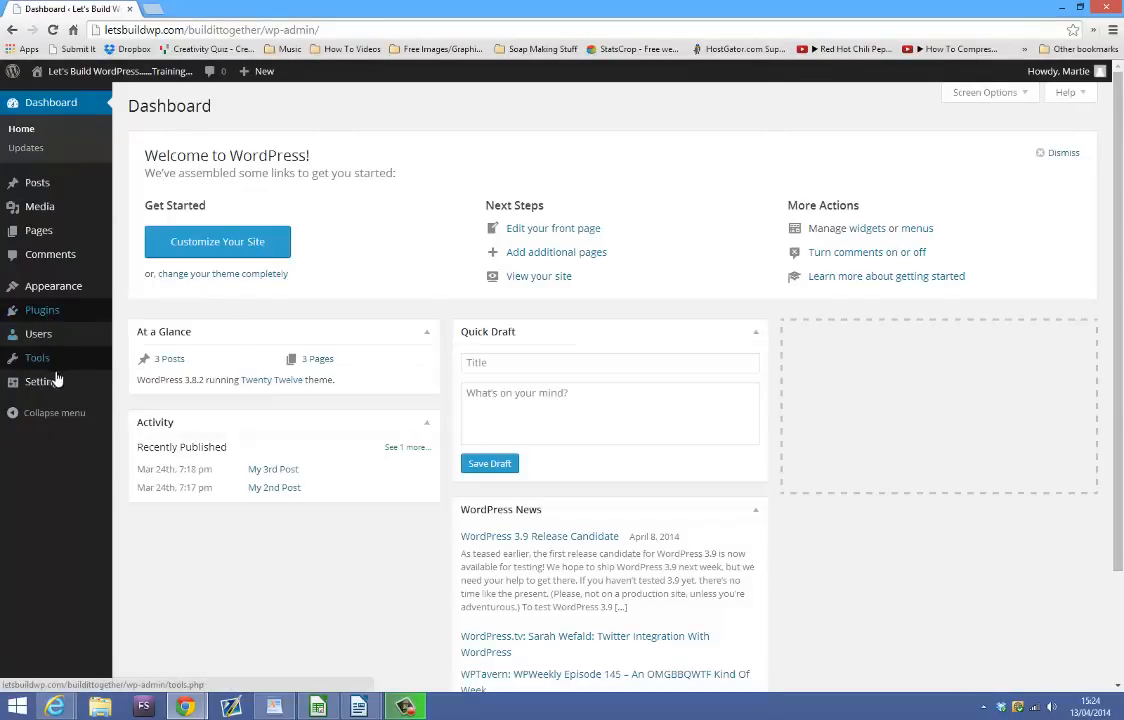
Change the WordPress Address and Site Address URLs to www versions and save General Settings.
left_click(38, 382)
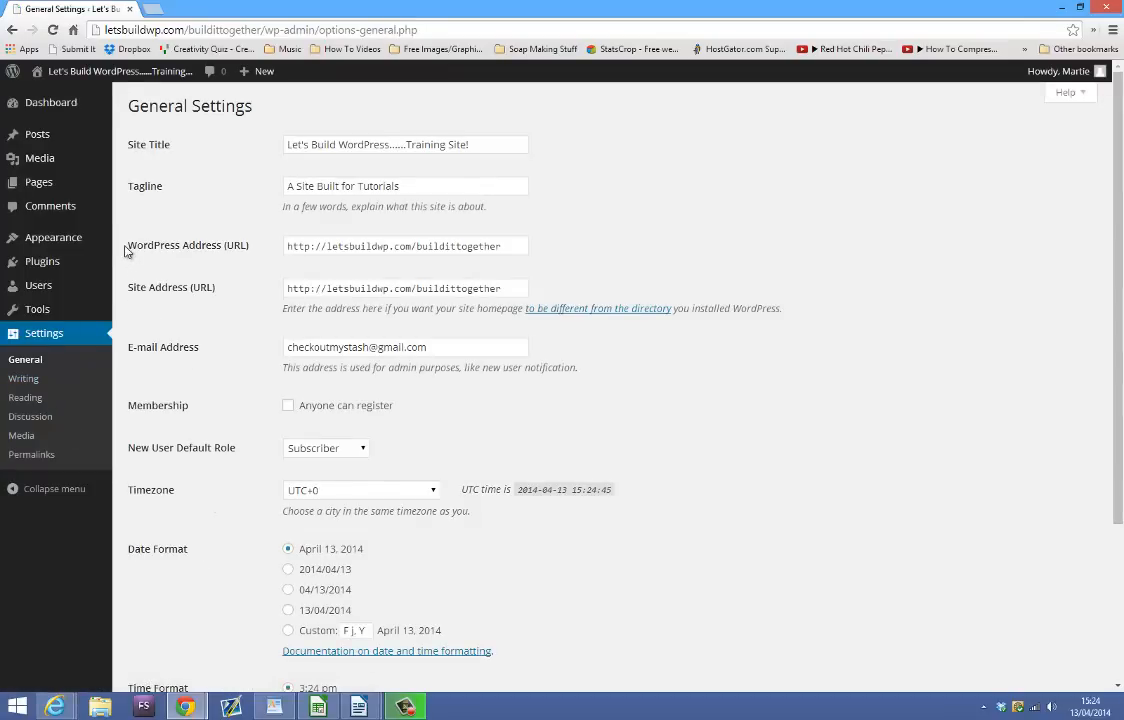
mouse_move(267, 249)
type("www.")
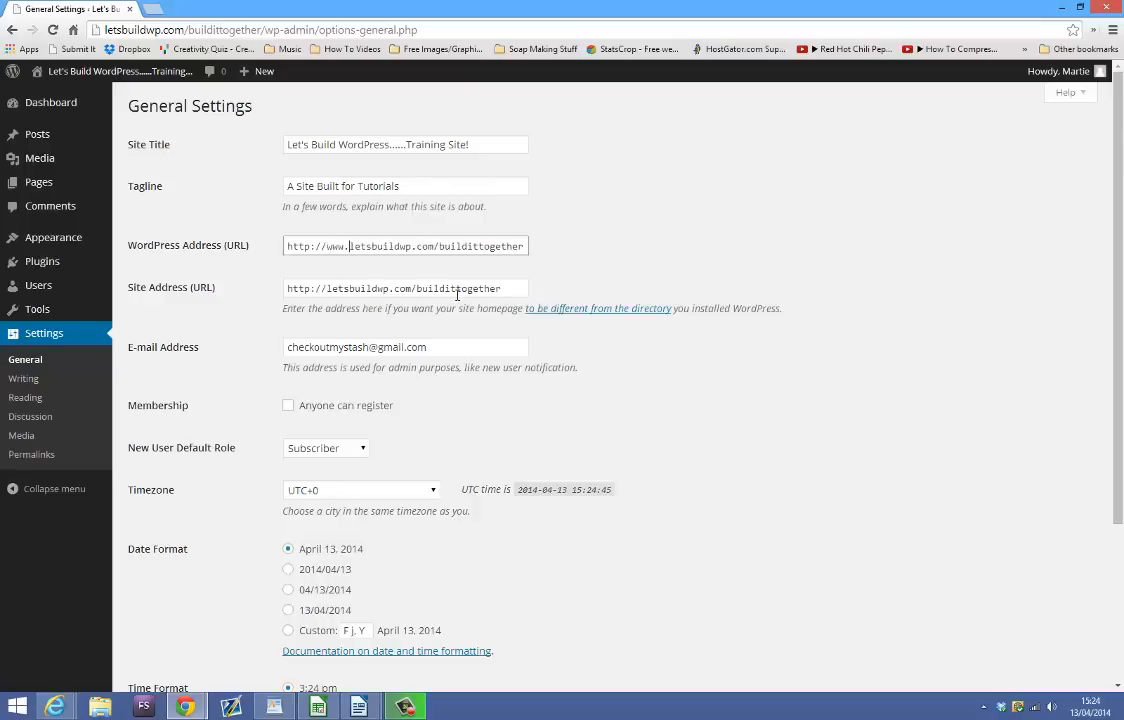
mouse_move(196, 297)
type("www")
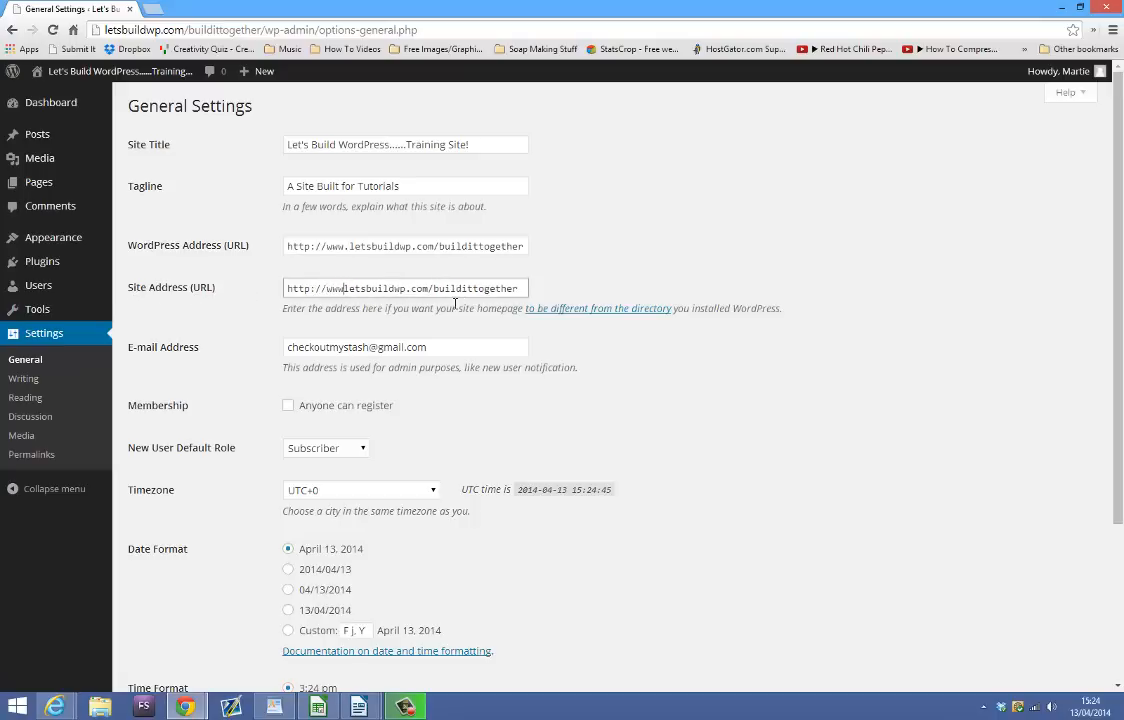
scroll("down", 3)
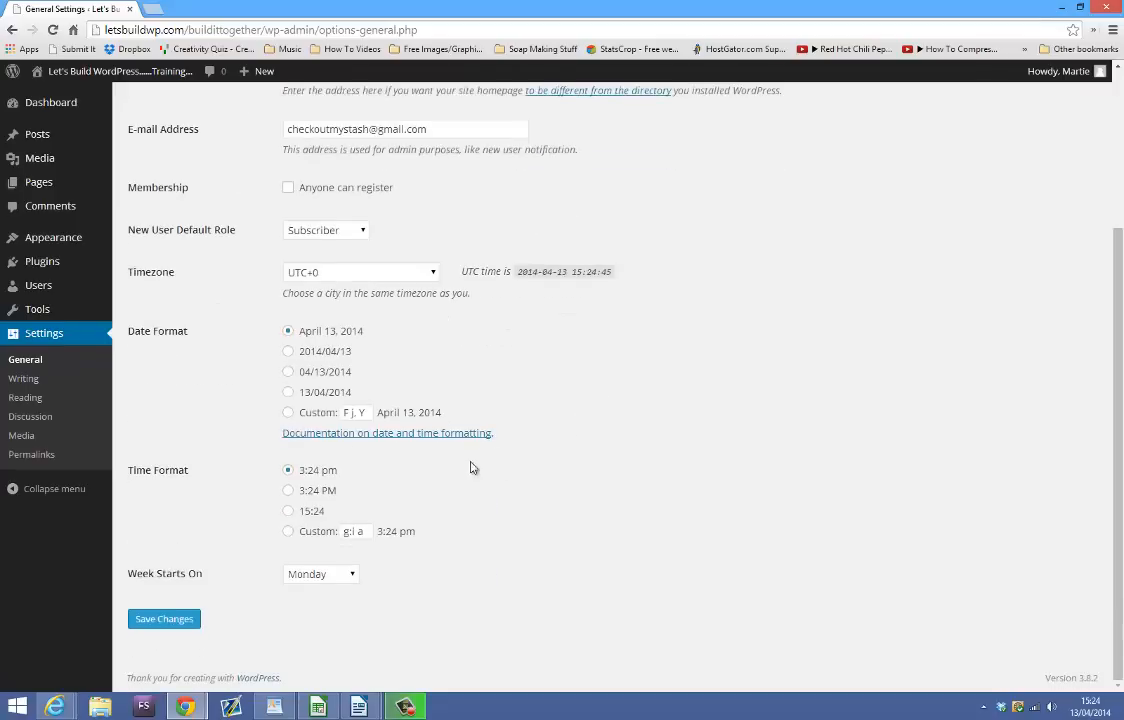
left_click(163, 619)
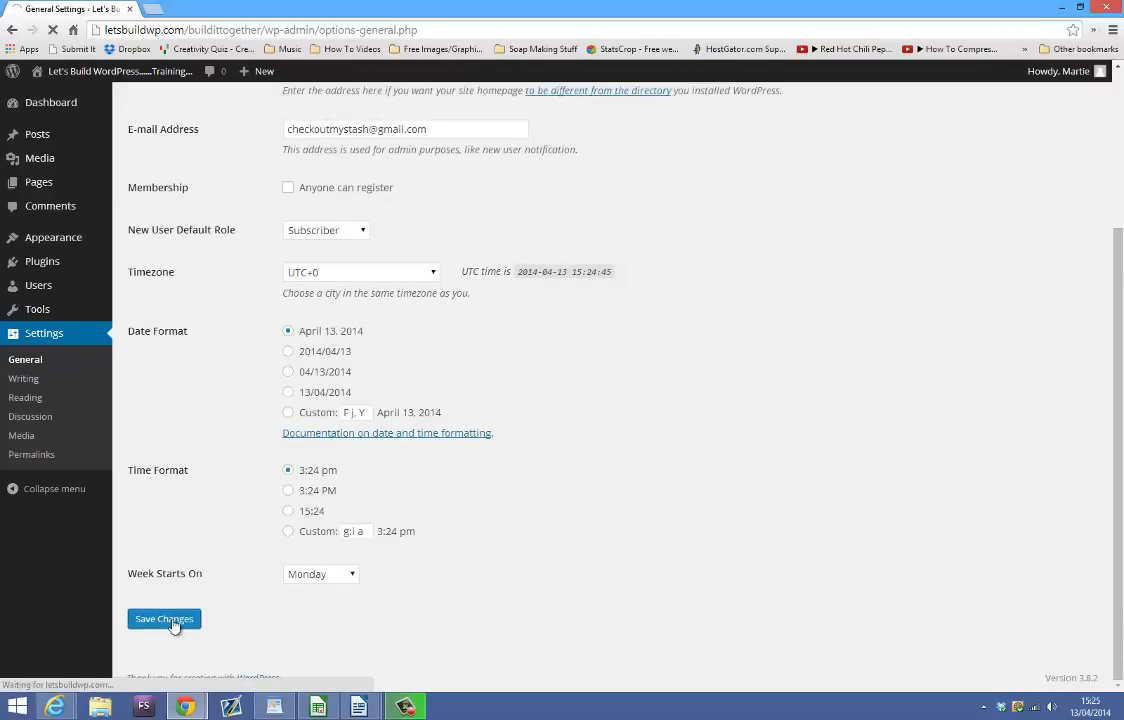
left_click(164, 619)
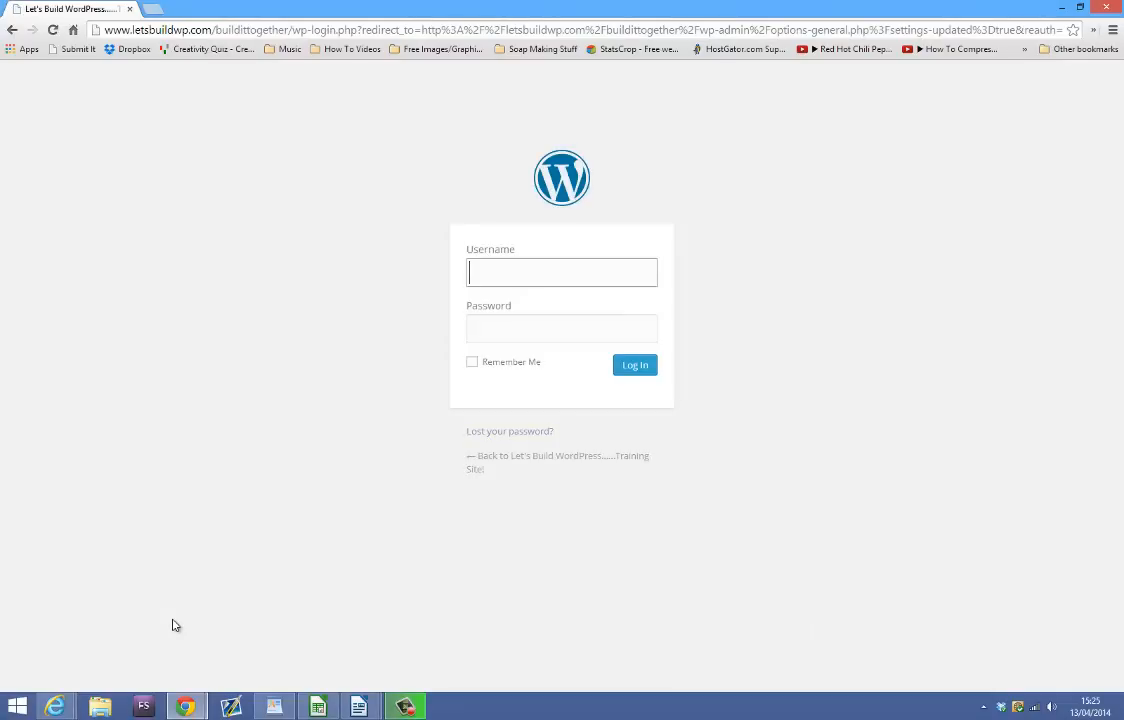
Log in as 'Martie' at the www login screen to reach the dashboard.
type("Martie")
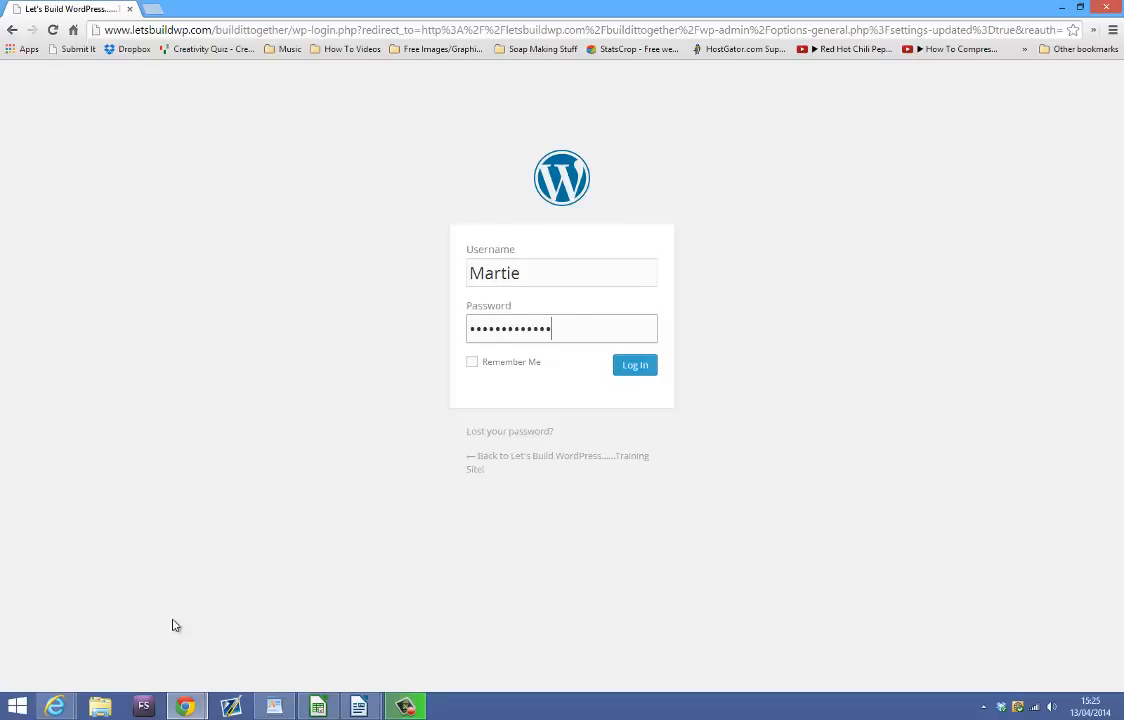
left_click(634, 364)
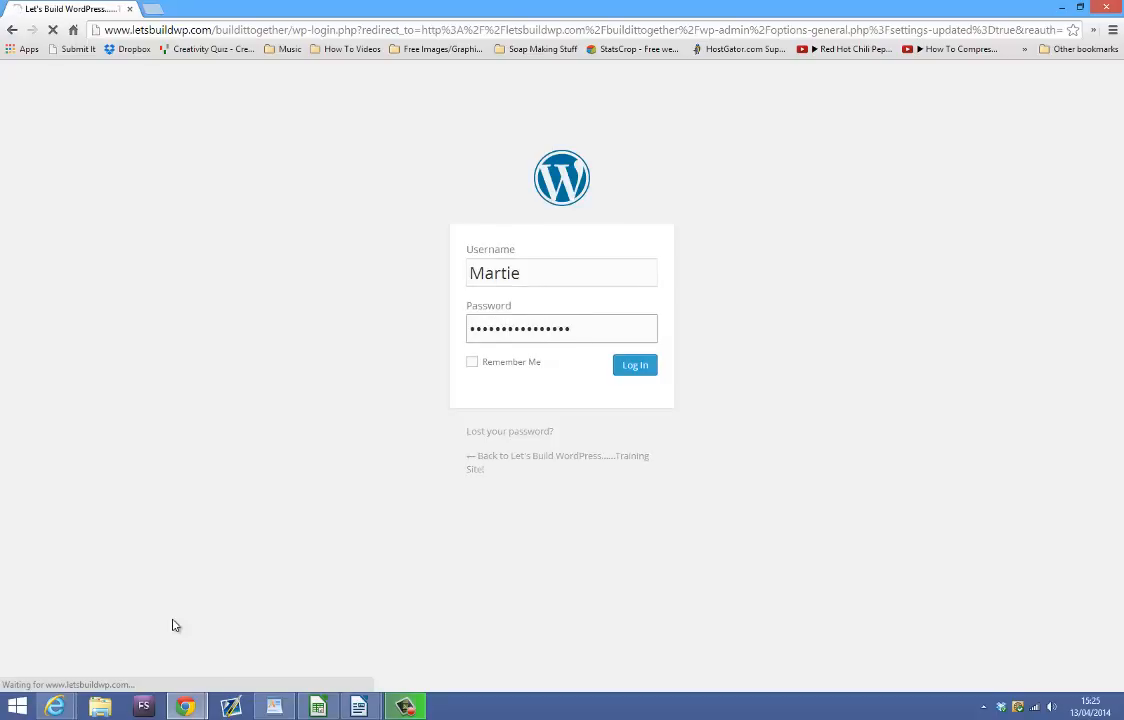
left_click(634, 364)
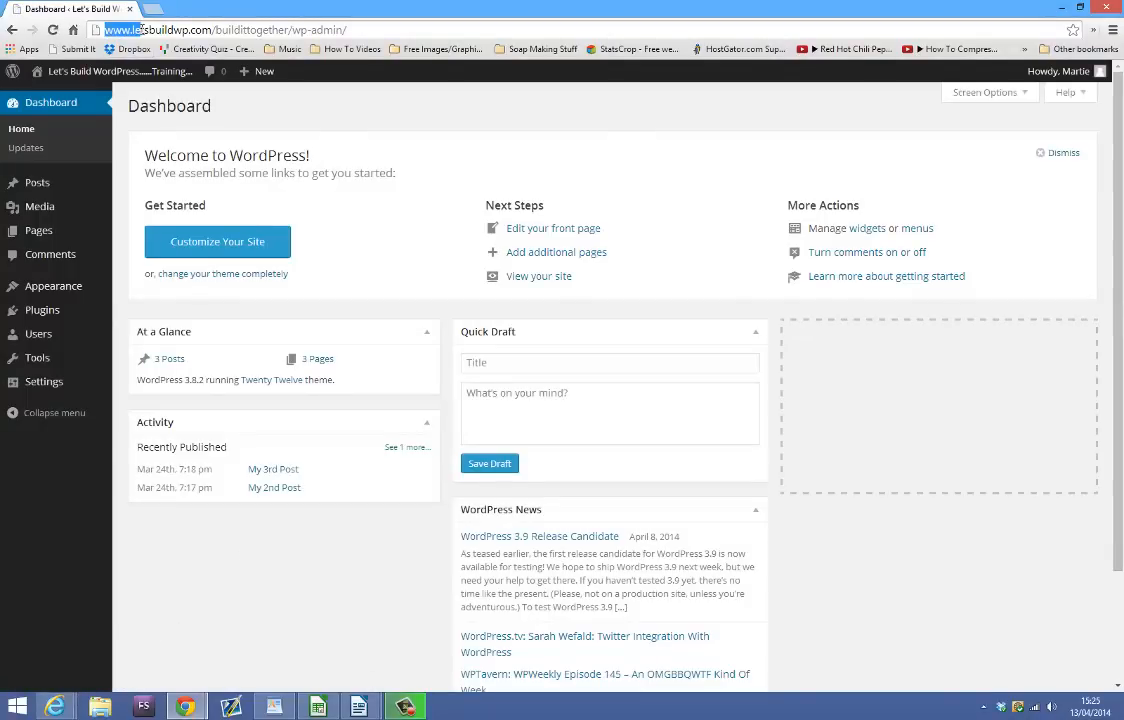
mouse_move(347, 547)
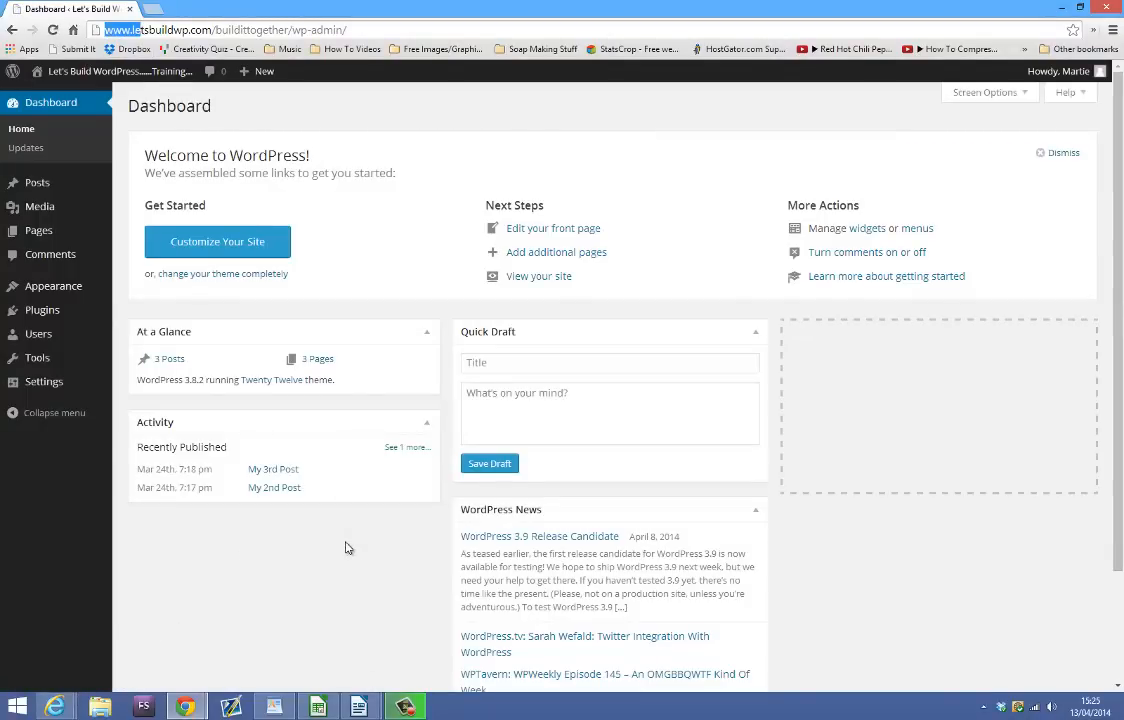